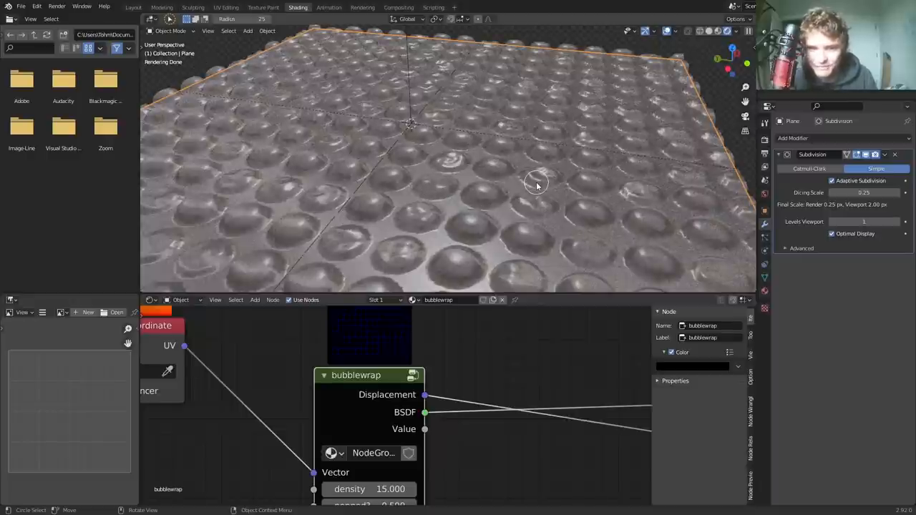
Tweak the bubblewrap node group's popped-cell count and begin closing Blender.
click(865, 192)
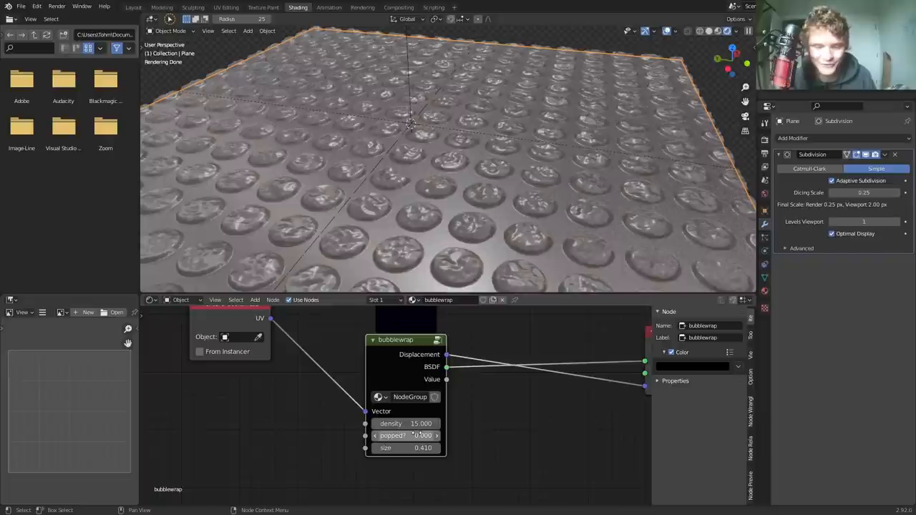
click(407, 435)
text(0.500)
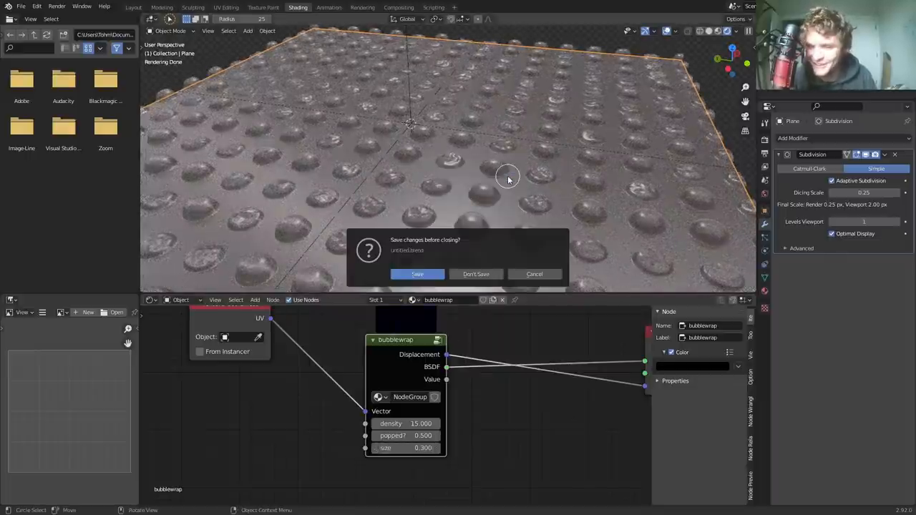
Discard the old file without saving and add a plane to the empty scene.
click(475, 275)
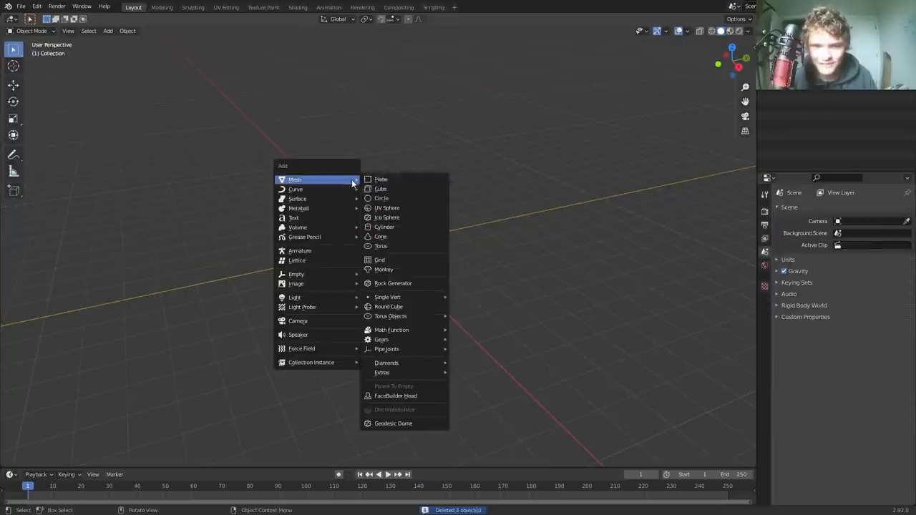
click(380, 179)
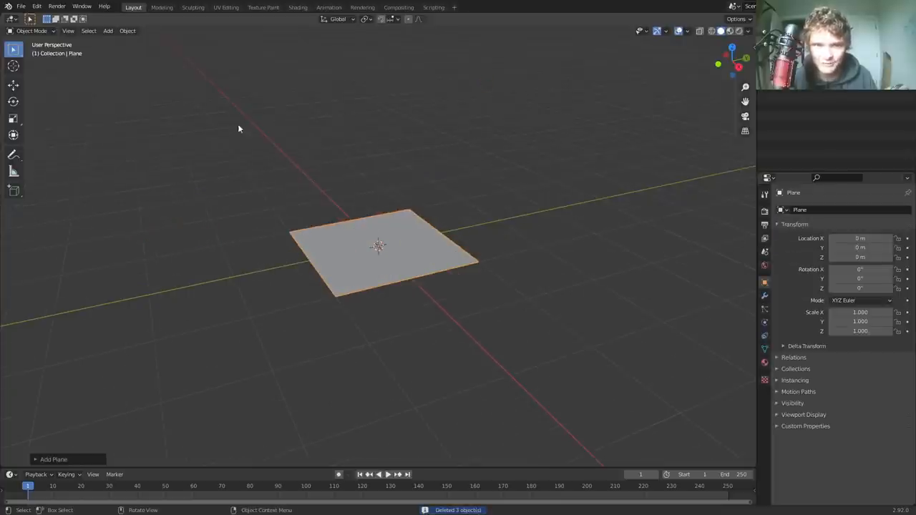
mouse_move(738, 226)
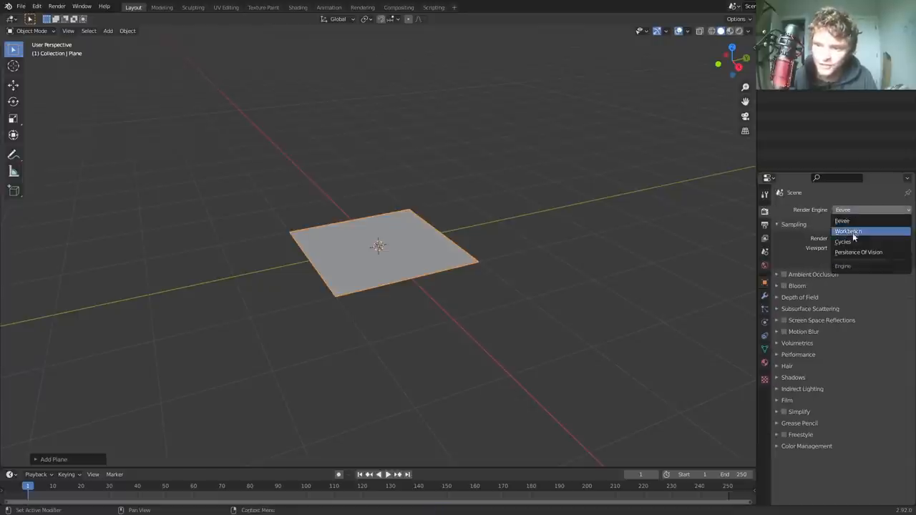
Switch the render engine to Cycles on GPU Compute.
click(843, 240)
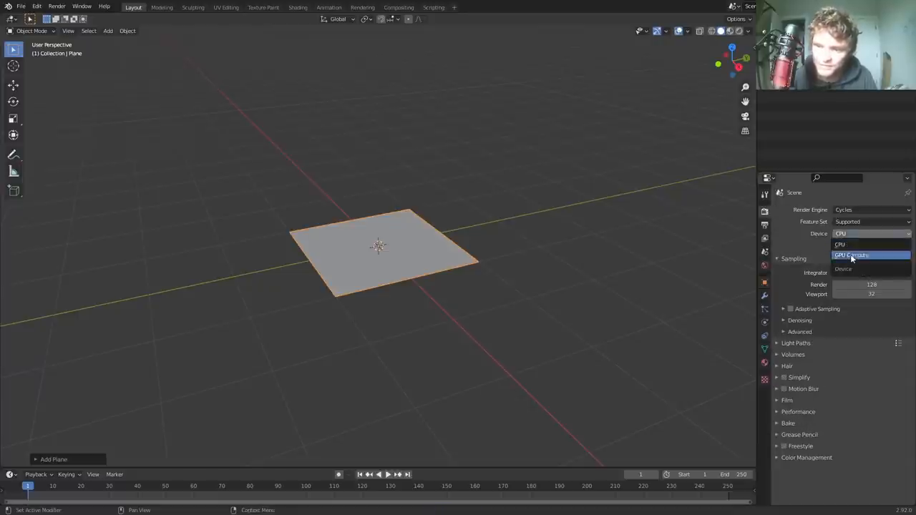
click(850, 255)
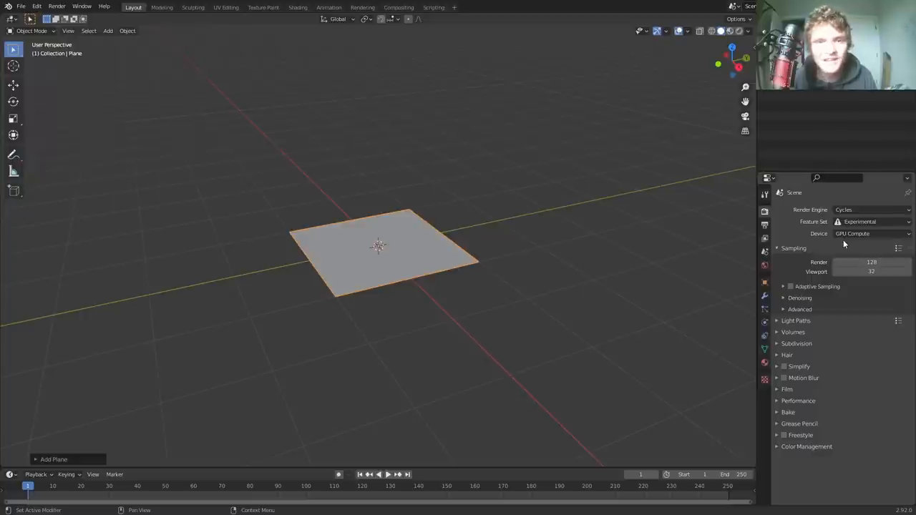
mouse_move(852, 234)
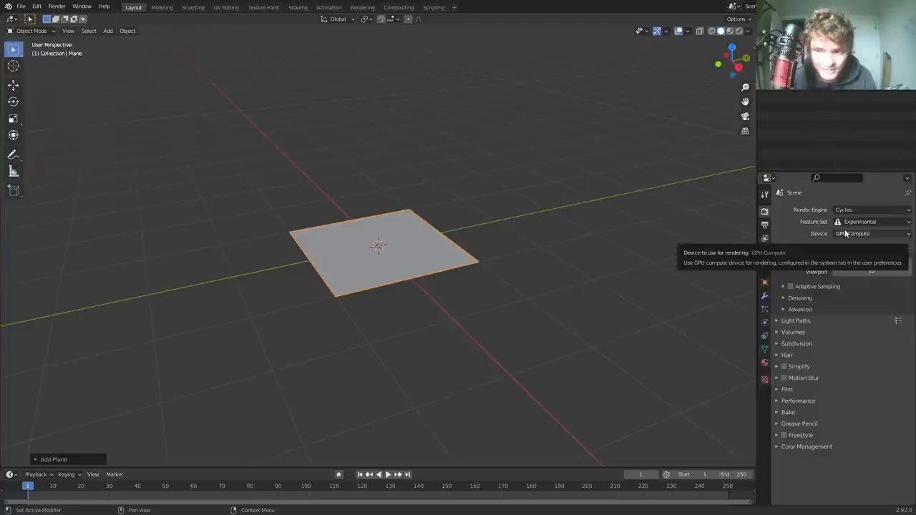
Give the plane a Subdivision Surface modifier set to Simple with adaptive subdivision.
click(765, 295)
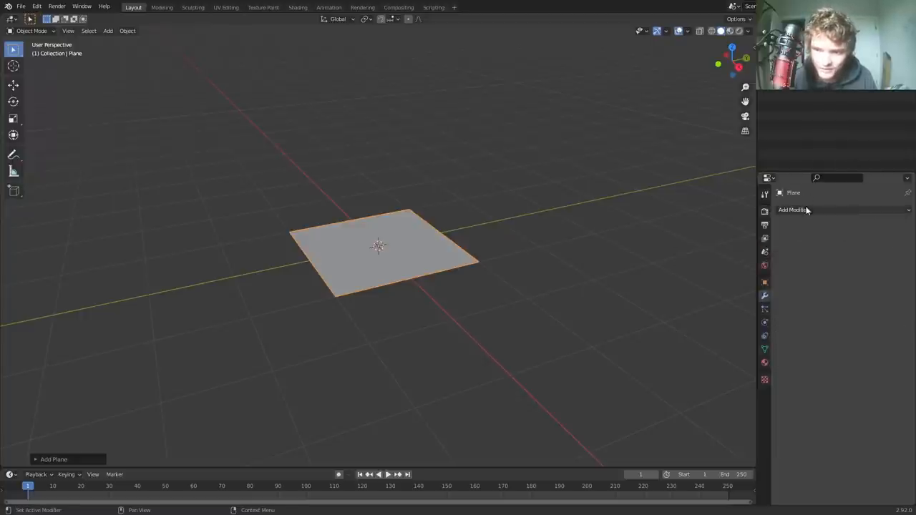
click(793, 209)
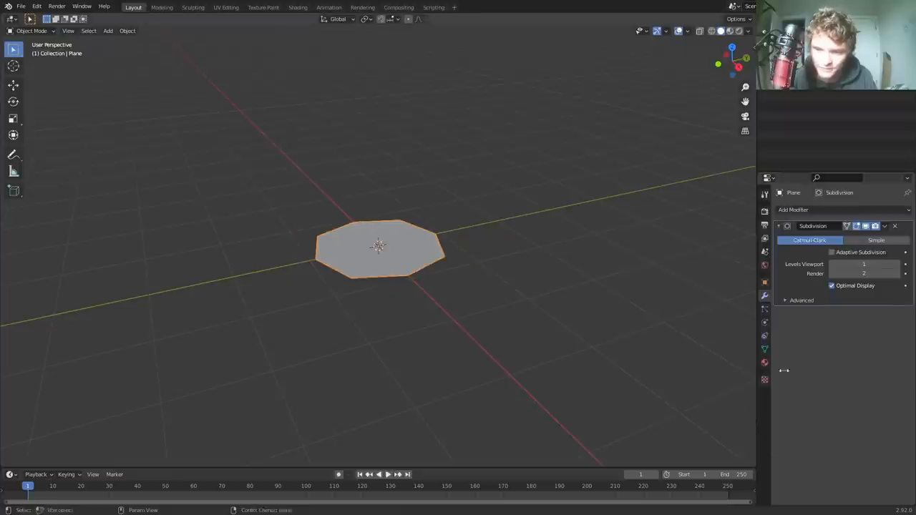
click(876, 240)
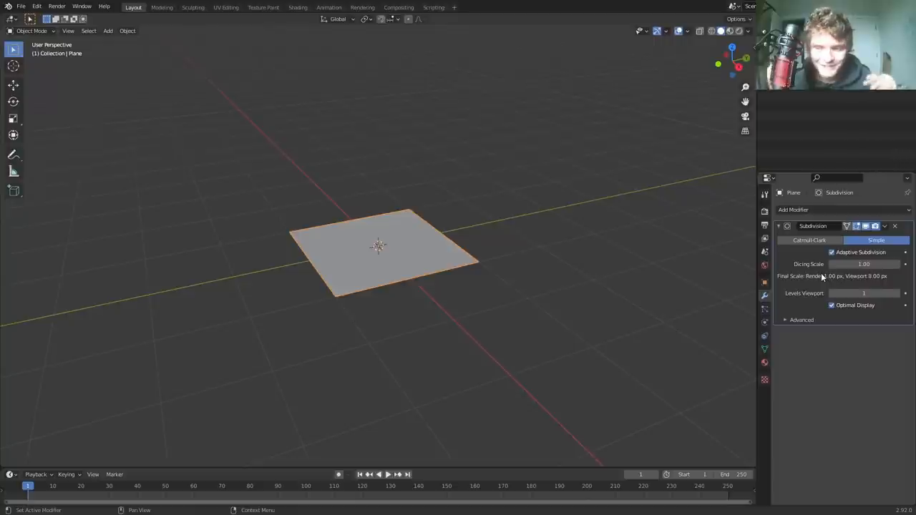
click(378, 217)
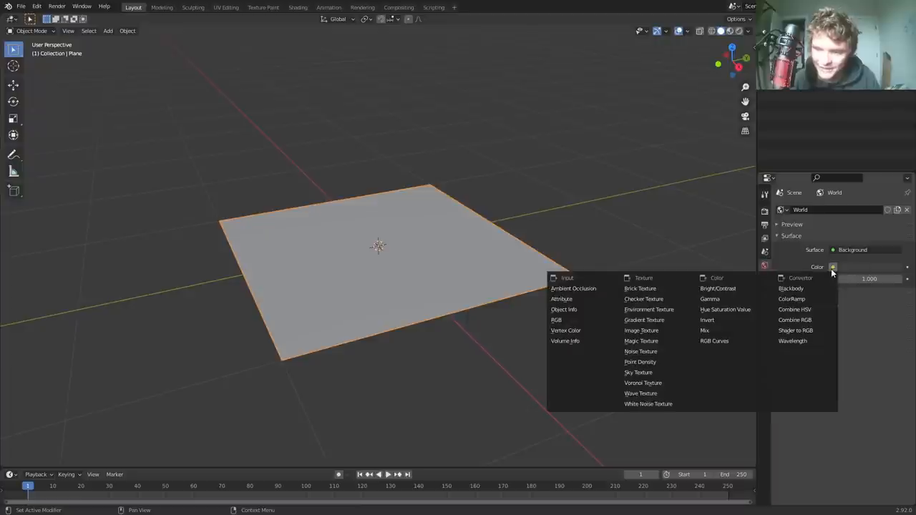
Set the world colour to an environment texture and load urban_street_02_2k.hdr.
click(649, 309)
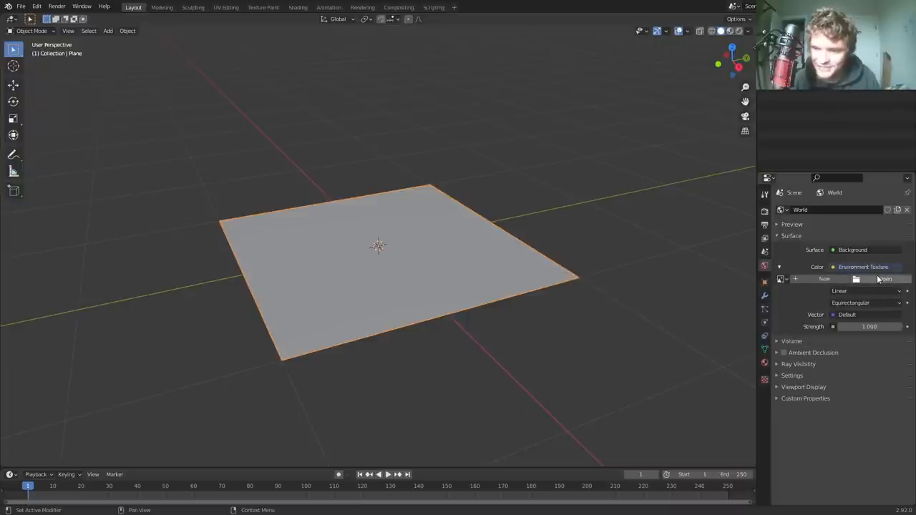
click(885, 277)
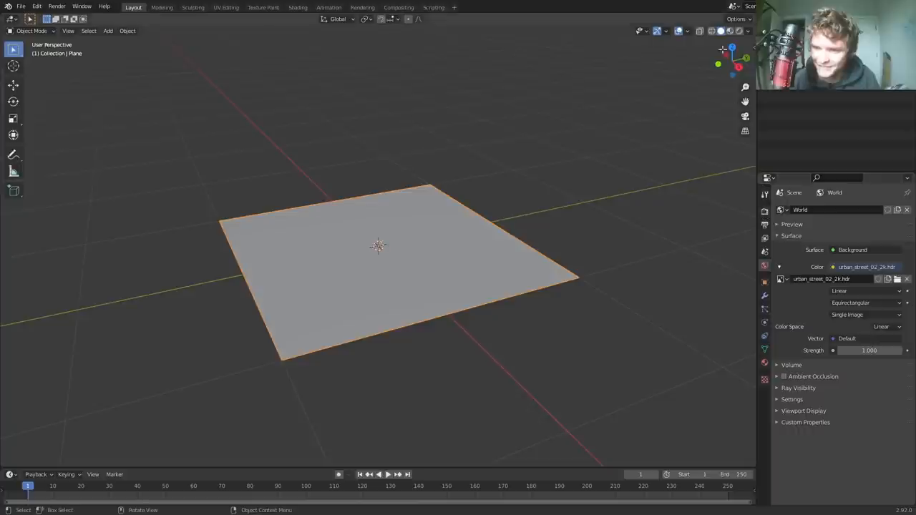
click(736, 31)
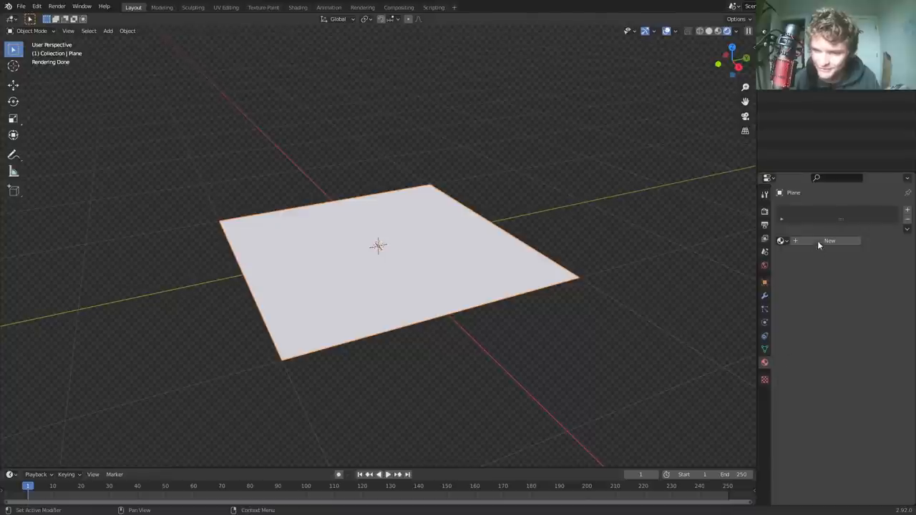
Create a new material for the plane with its displacement method set to Displacement Only.
click(830, 240)
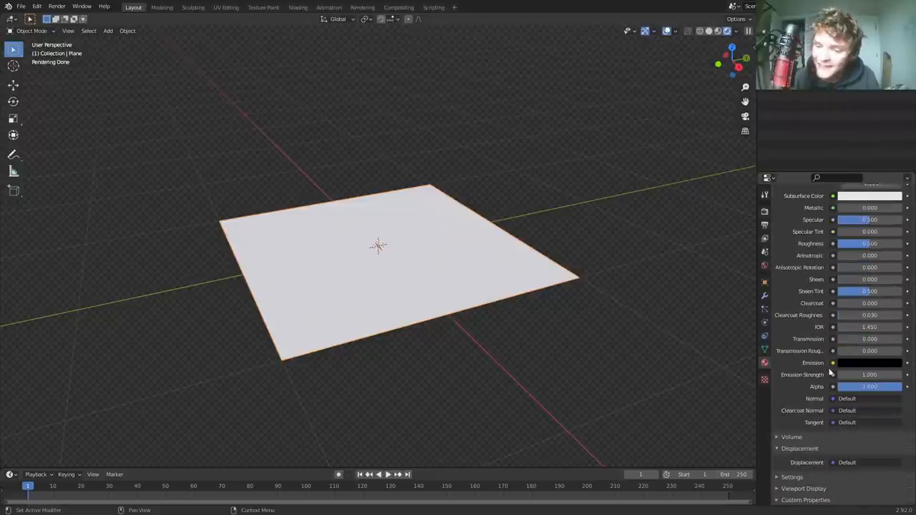
scroll(down, 3)
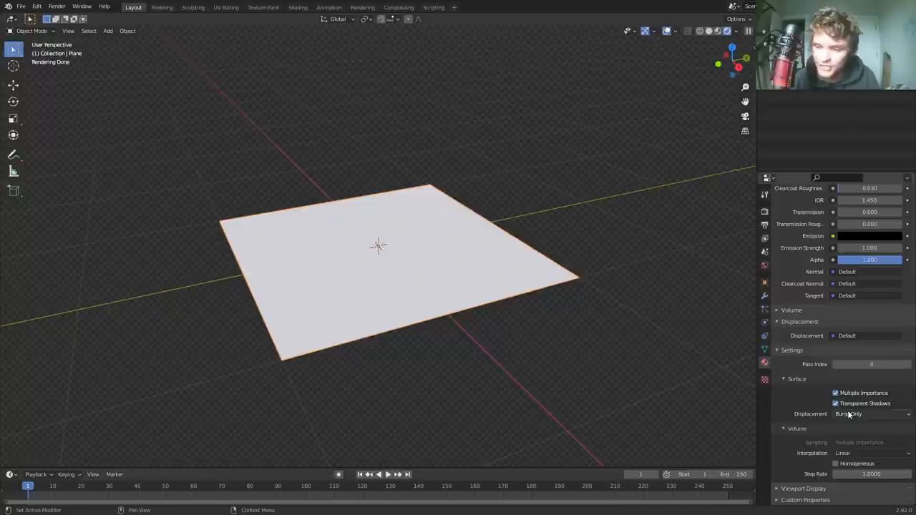
click(847, 413)
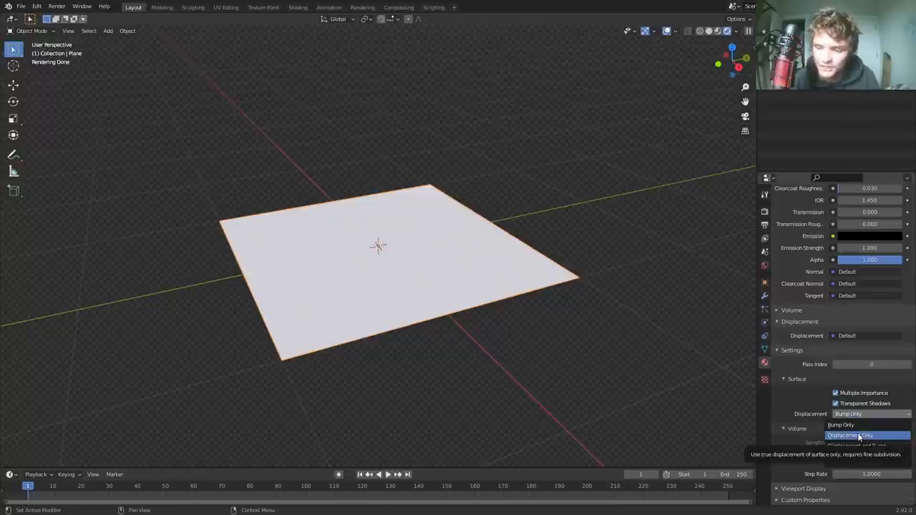
click(851, 435)
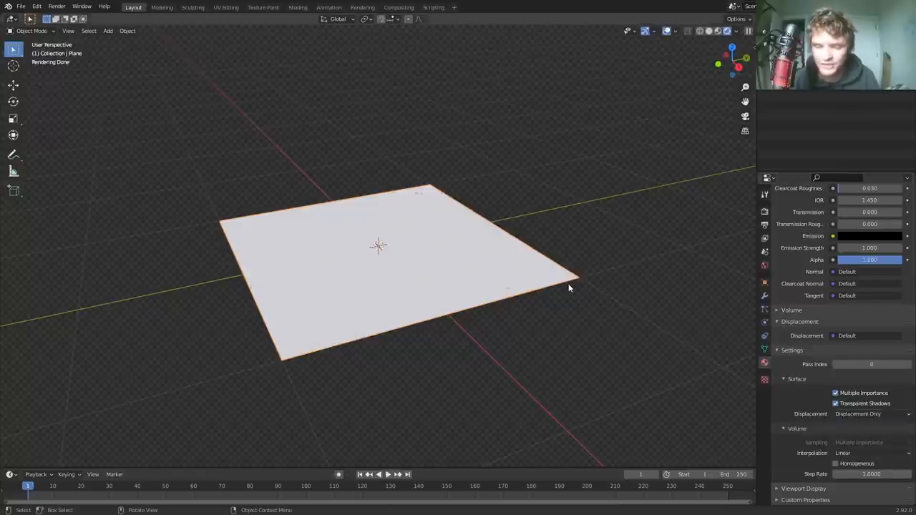
mouse_move(298, 7)
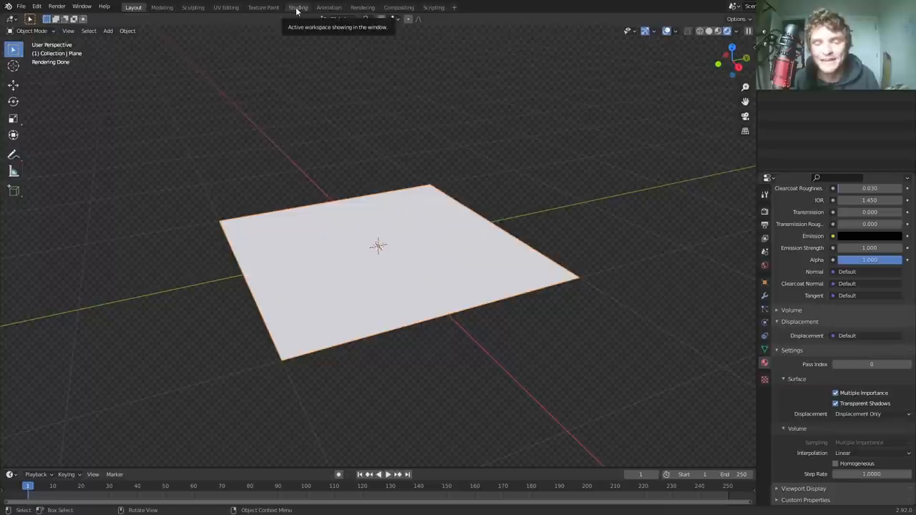
Switch to the Shading workspace to edit the plane's material nodes.
click(298, 7)
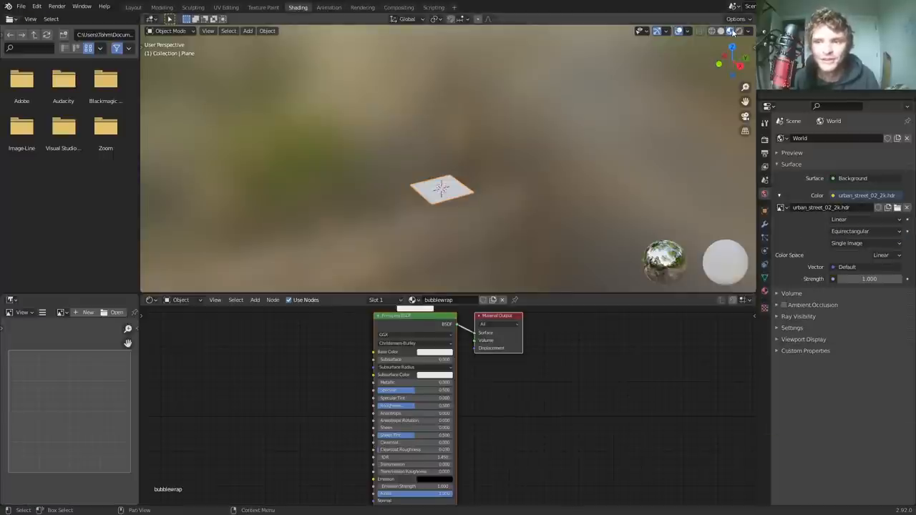
click(735, 32)
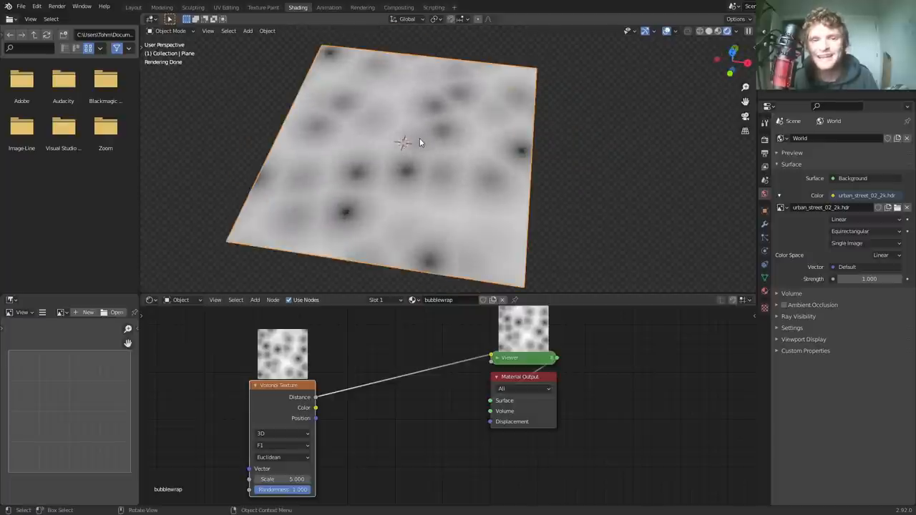
mouse_move(518, 154)
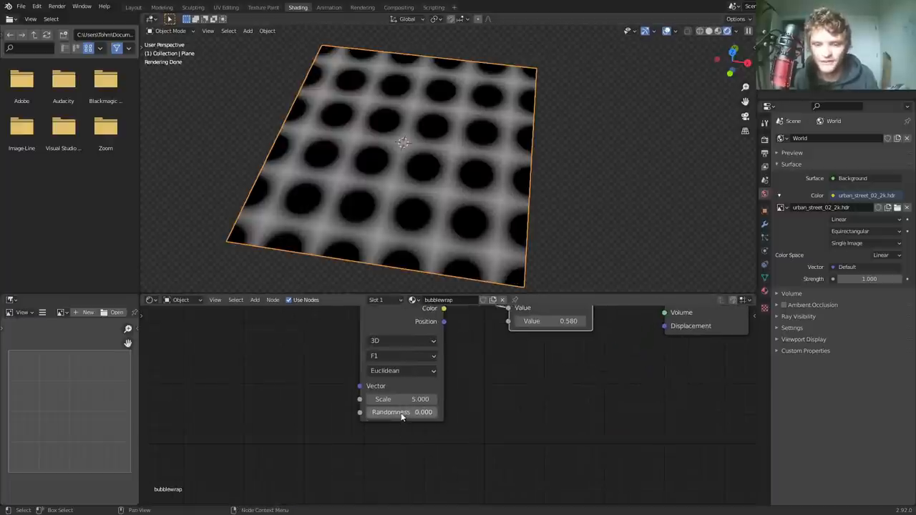
Set Voronoi randomness to 0 and subtract about 0.62 so white circles appear.
drag(402, 412, 429, 412)
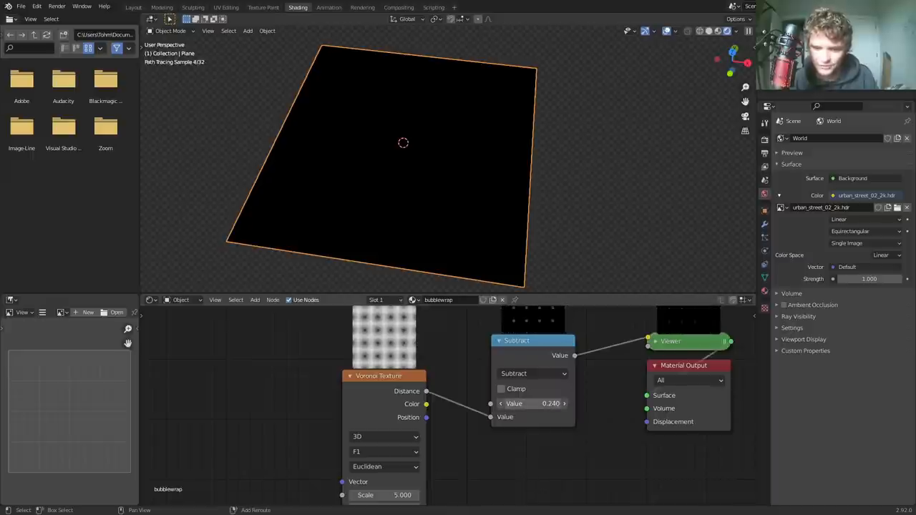
drag(532, 403, 565, 404)
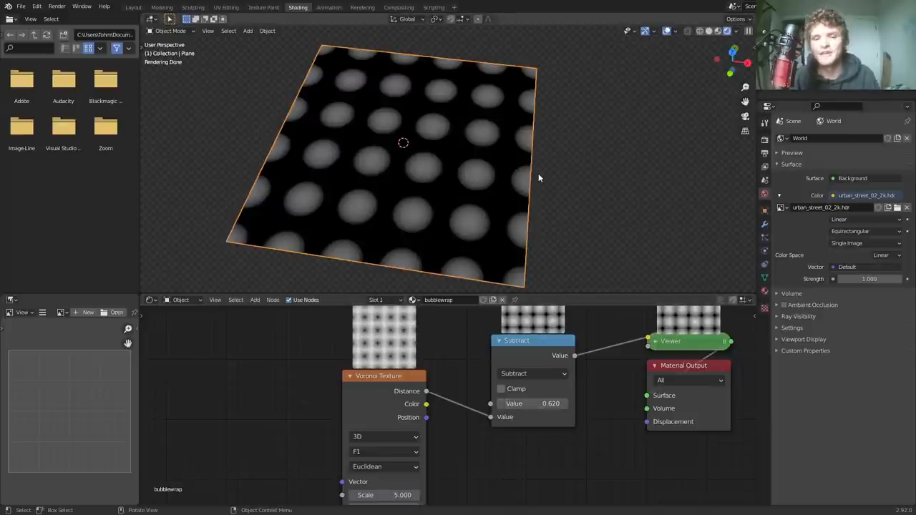
mouse_move(404, 109)
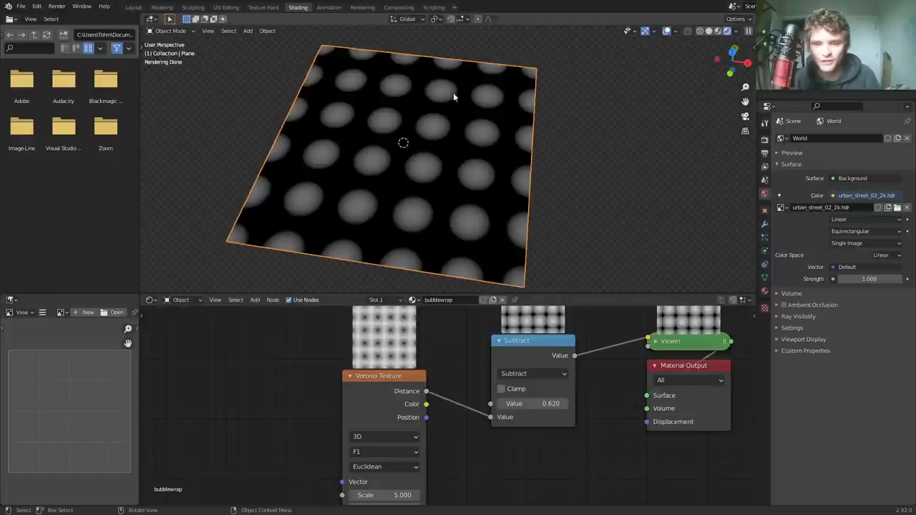
mouse_move(438, 181)
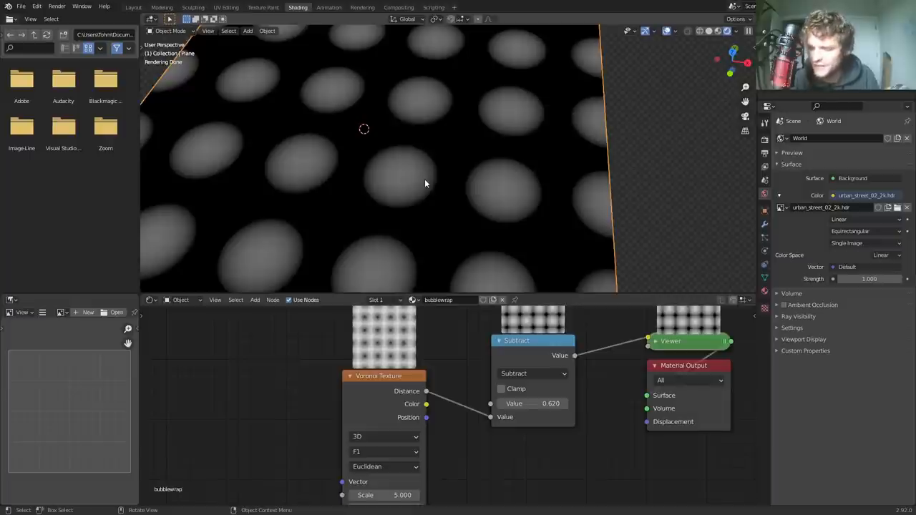
mouse_move(443, 161)
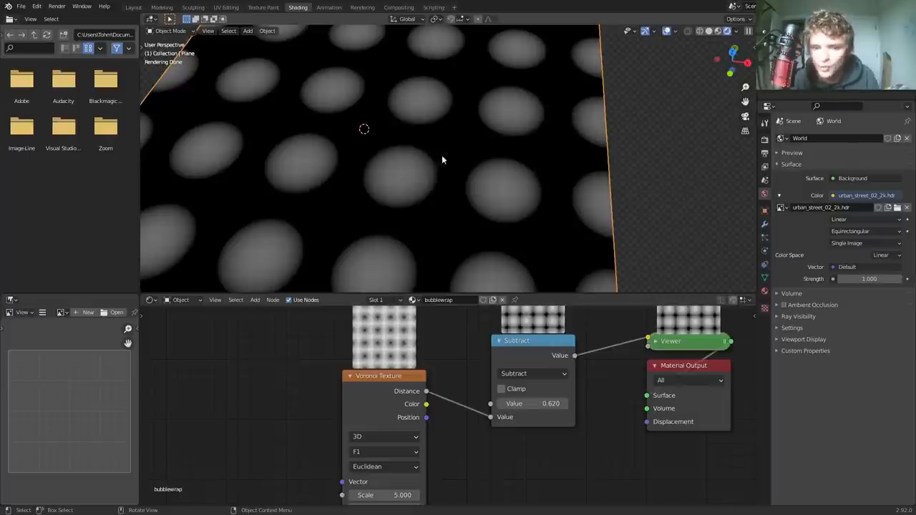
Raise the Voronoi scale to 15 and bring the output end of the node tree into view.
click(531, 340)
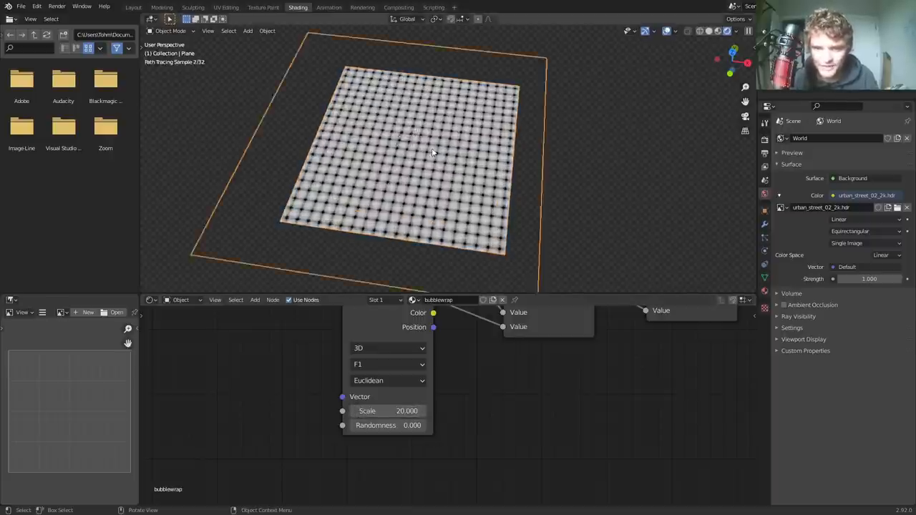
text(5.0)
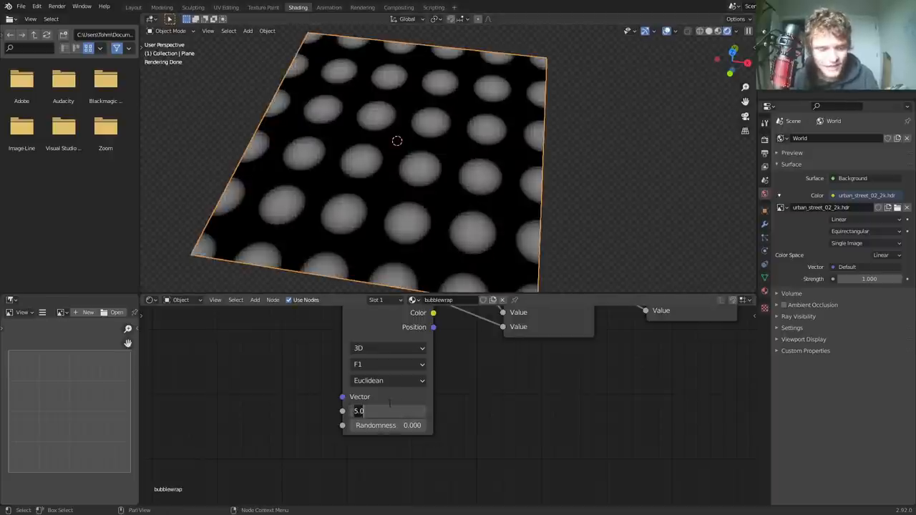
text(15.000)
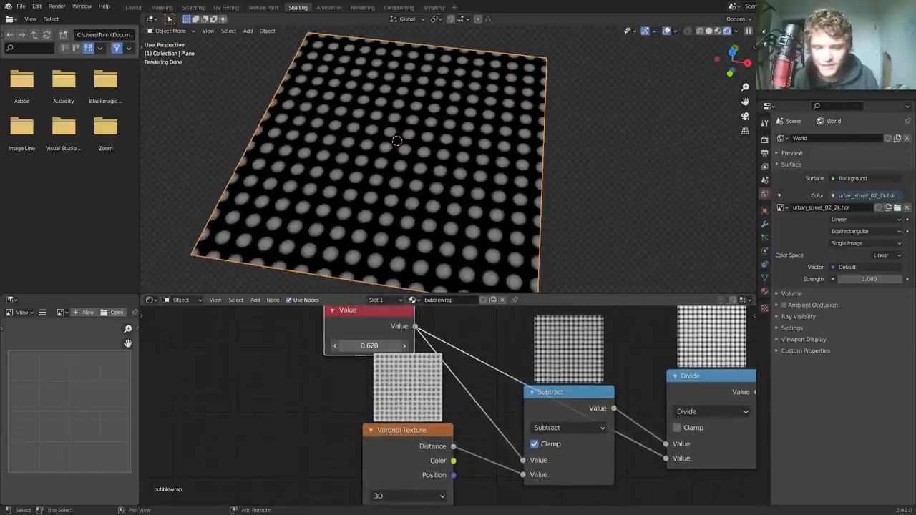
drag(387, 345, 404, 345)
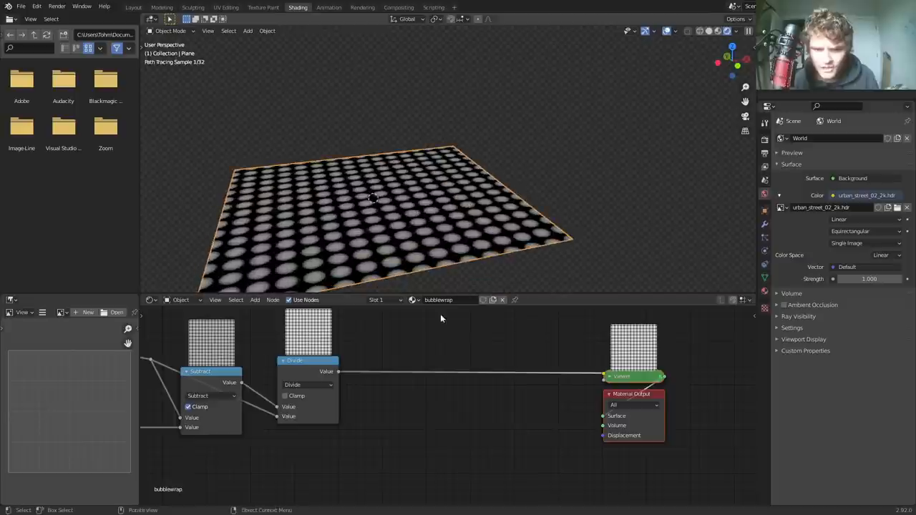
Add a Displacement node and connect the bubble pattern to its Height.
text(displa)
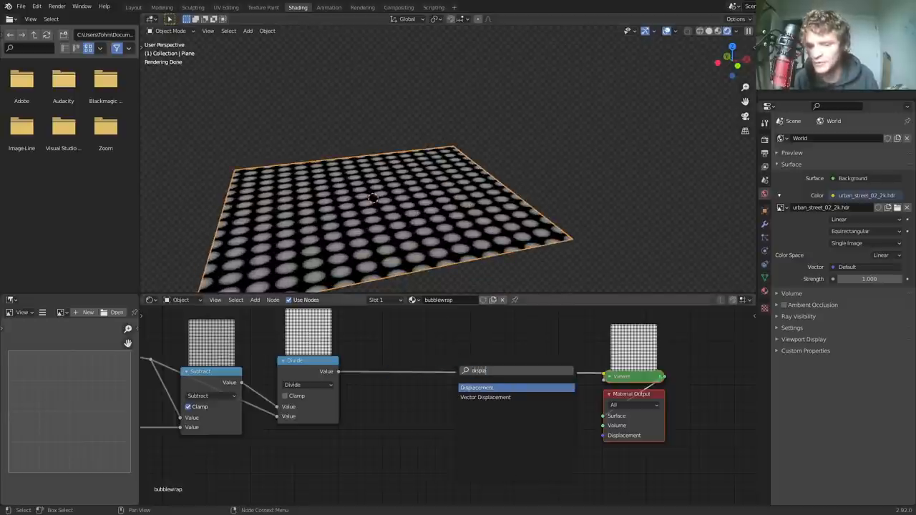
click(475, 387)
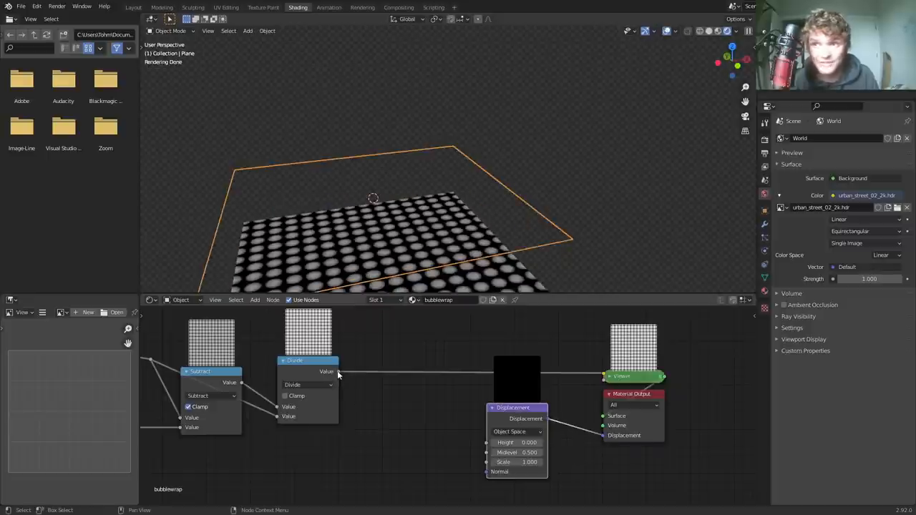
drag(339, 372, 364, 321)
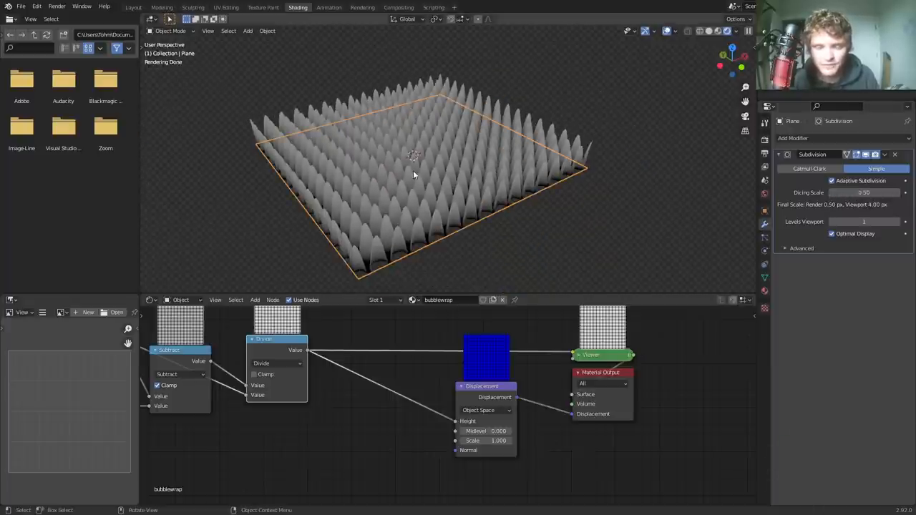
mouse_move(472, 441)
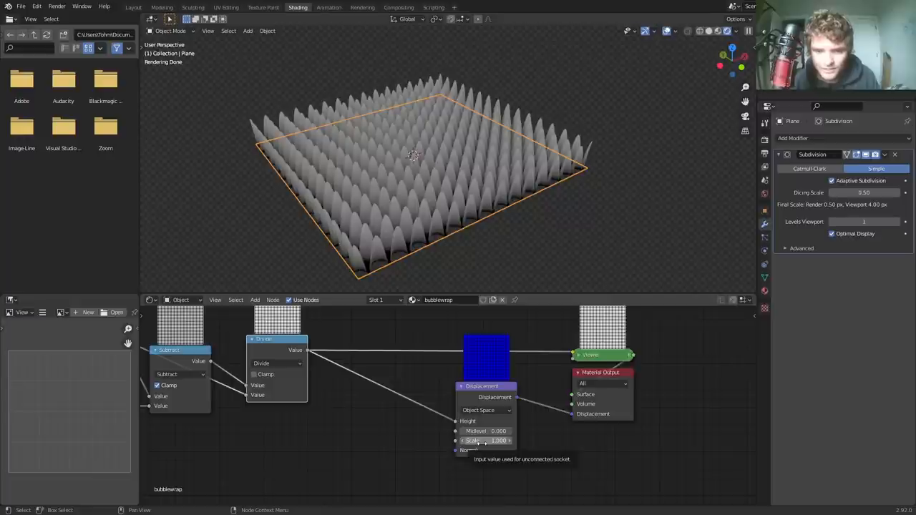
Adjust the Displacement node's Scale to control bubble height.
click(498, 441)
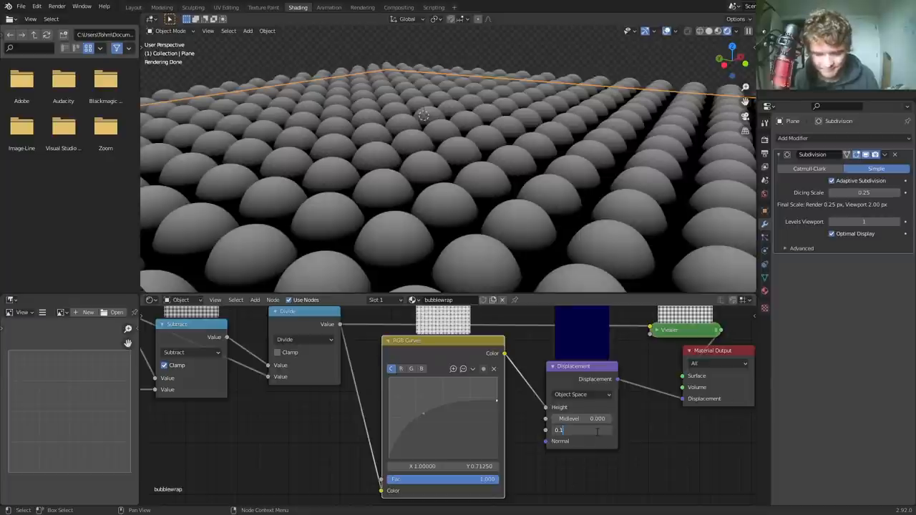
Set the Displacement node's Scale to 0.05 for subtler dome-shaped bubbles.
text(0.05)
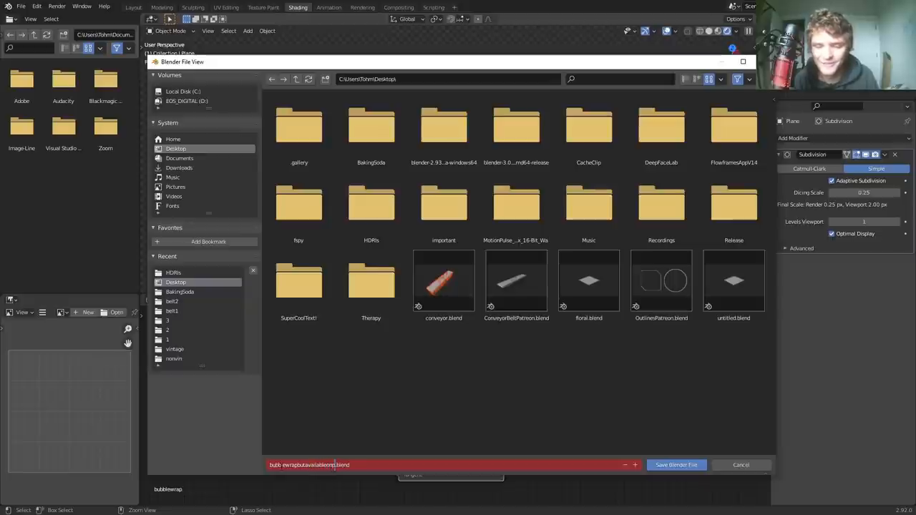
Confirm saving the bubble wrap project as a new .blend file on the Desktop.
click(676, 463)
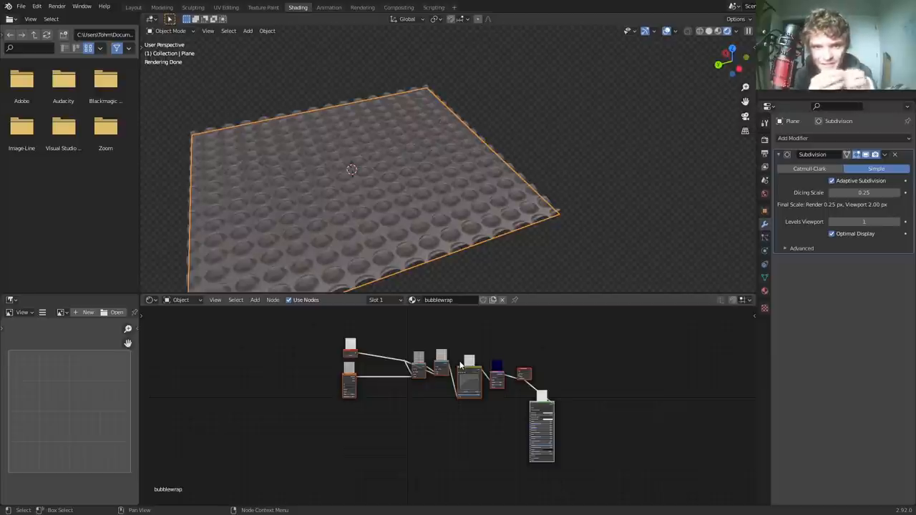
mouse_move(464, 340)
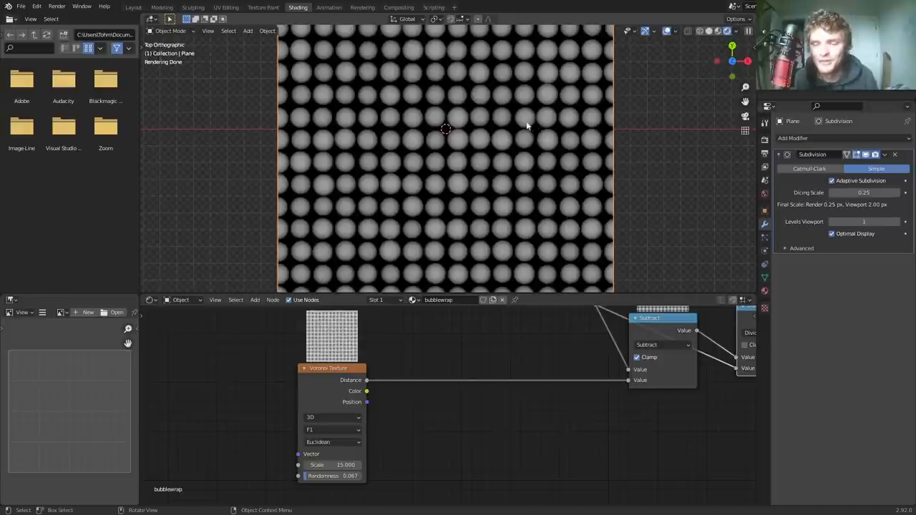
mouse_move(529, 143)
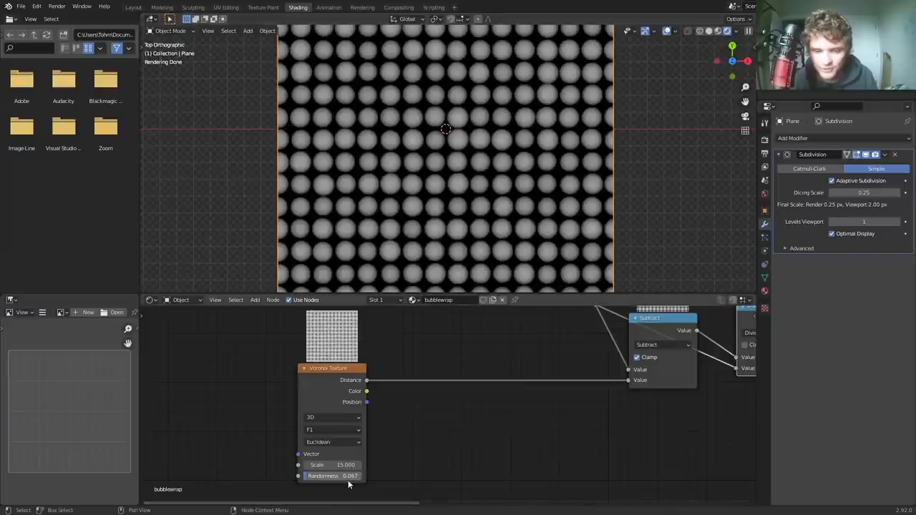
Raise the Voronoi Texture Randomness slightly to about 0.047.
click(332, 464)
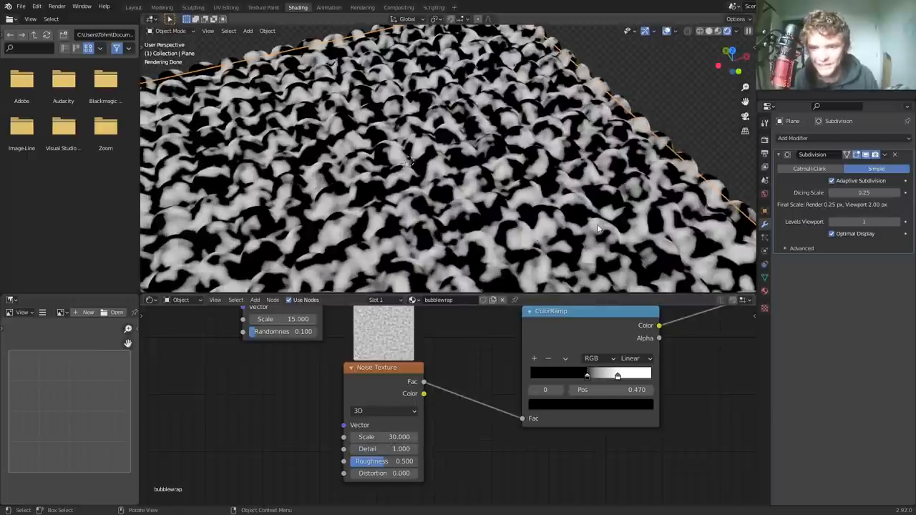
Enter a new Noise Texture Scale value for a finer, denser mottled pattern.
click(384, 437)
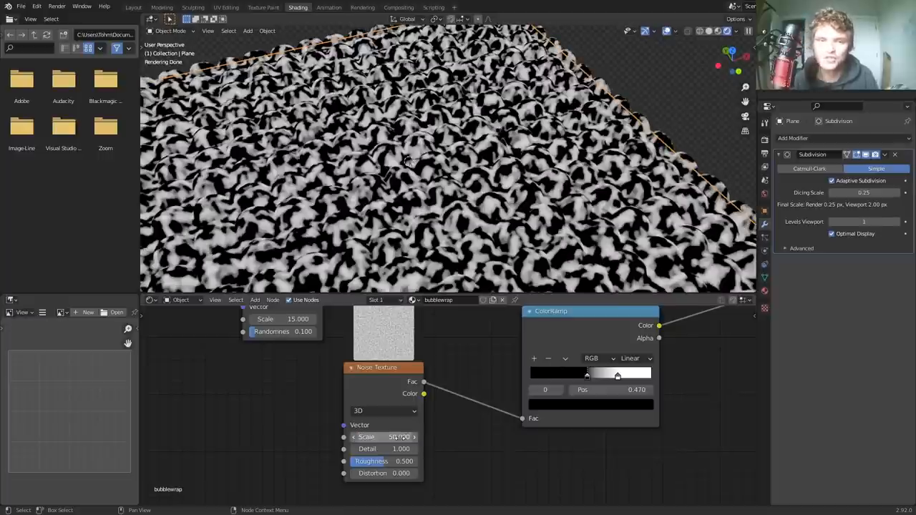
click(384, 436)
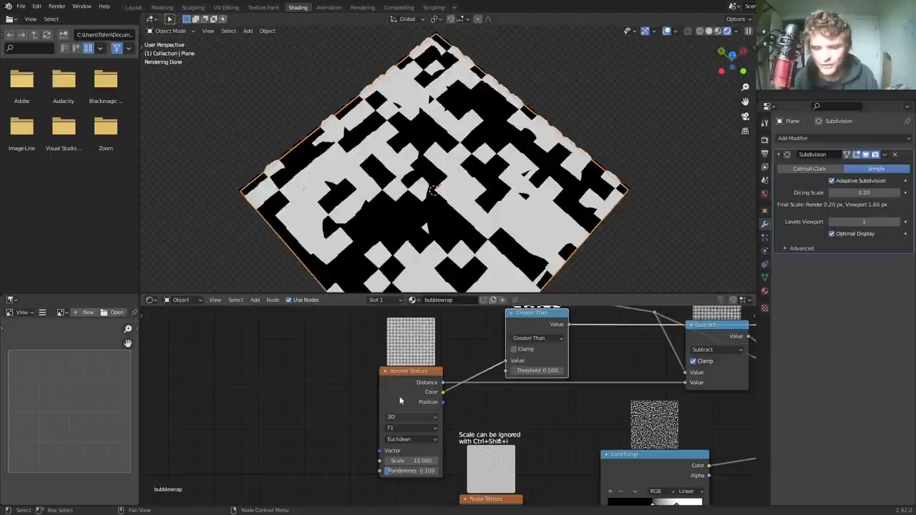
mouse_move(637, 321)
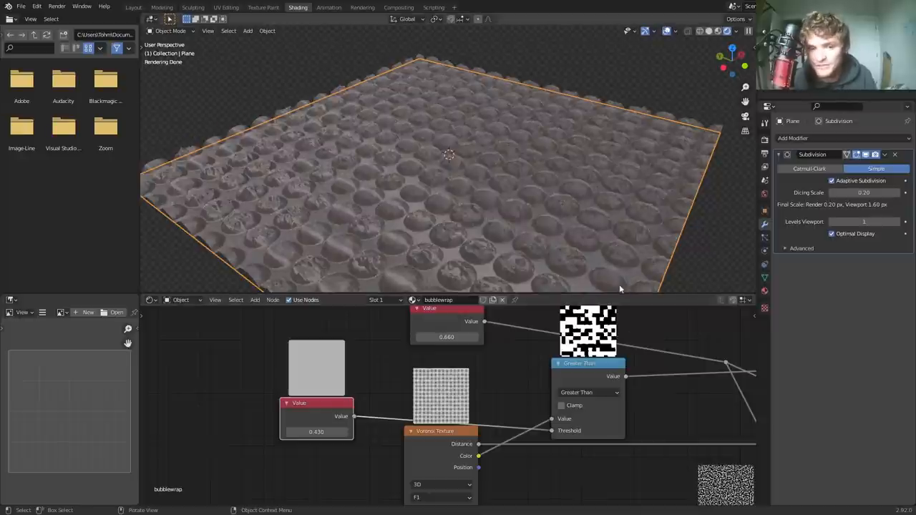
mouse_move(387, 236)
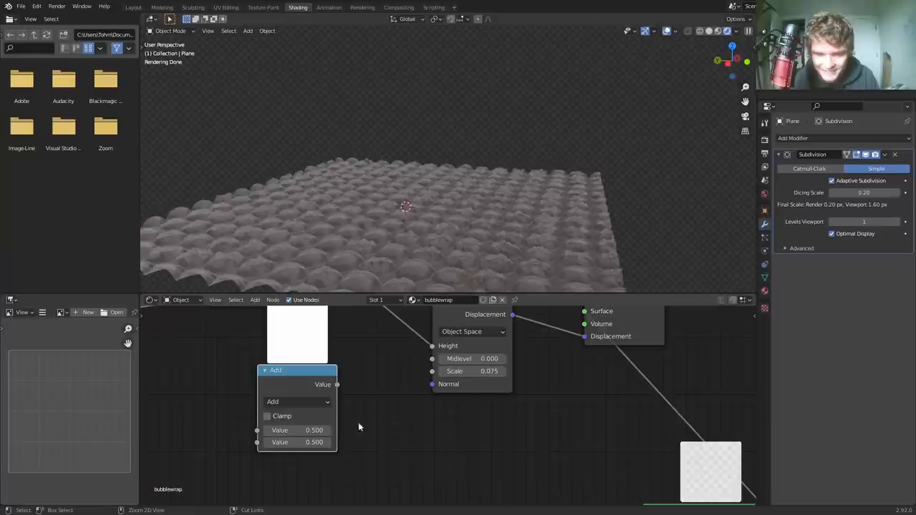
Switch the math node to Multiply, set the Add value and enable Clamp before Displacement Height.
click(297, 401)
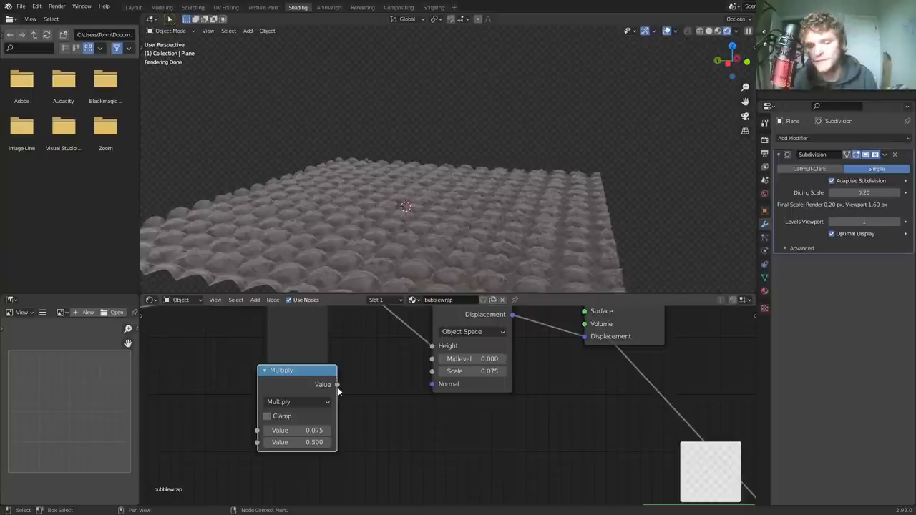
mouse_move(317, 386)
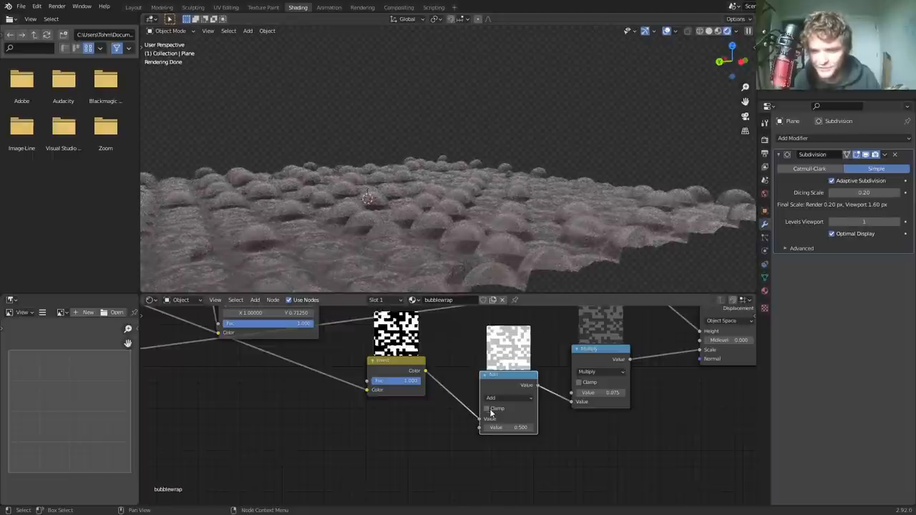
click(508, 426)
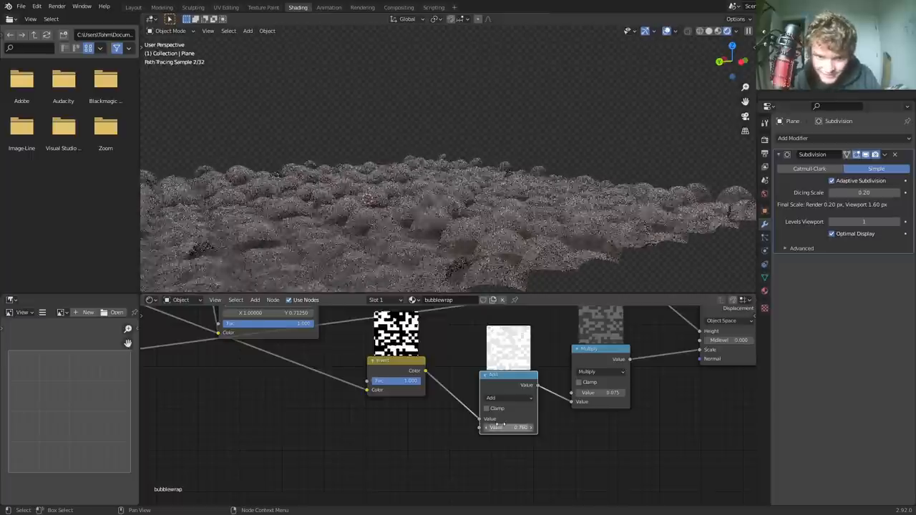
click(509, 427)
text(1.000)
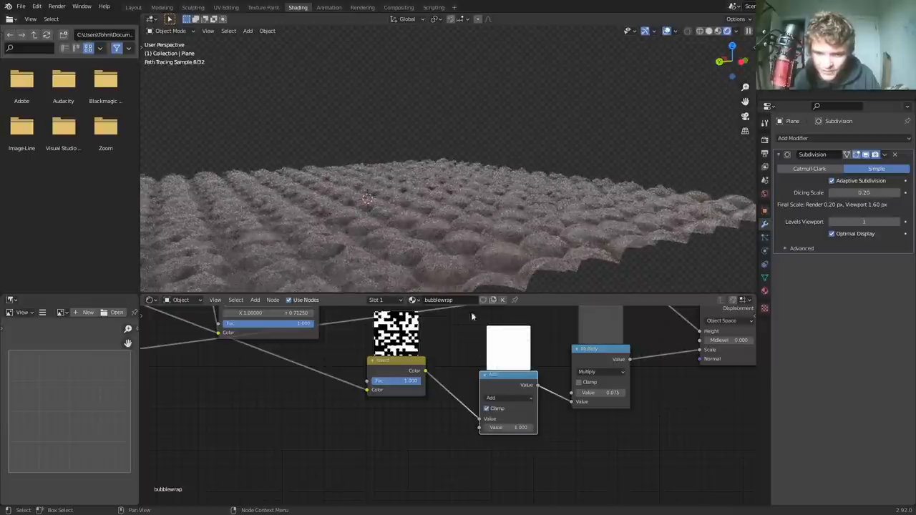
click(508, 427)
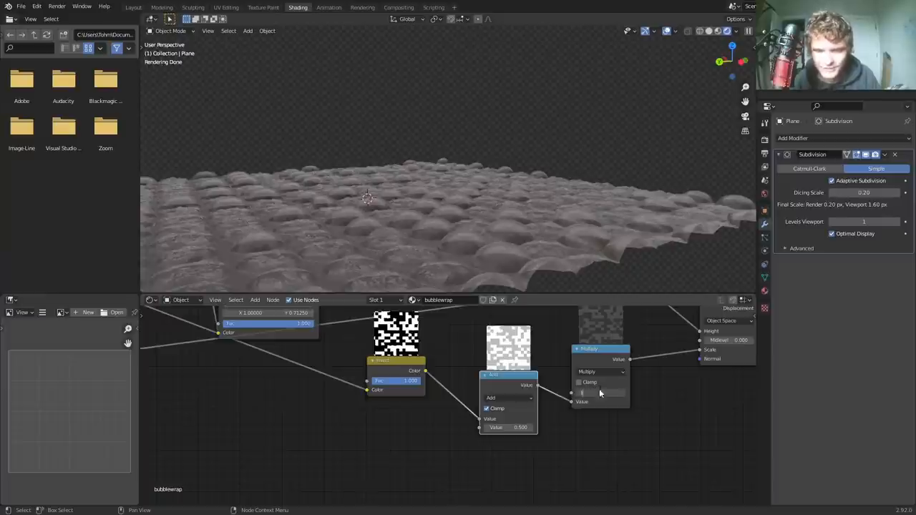
drag(601, 392, 599, 392)
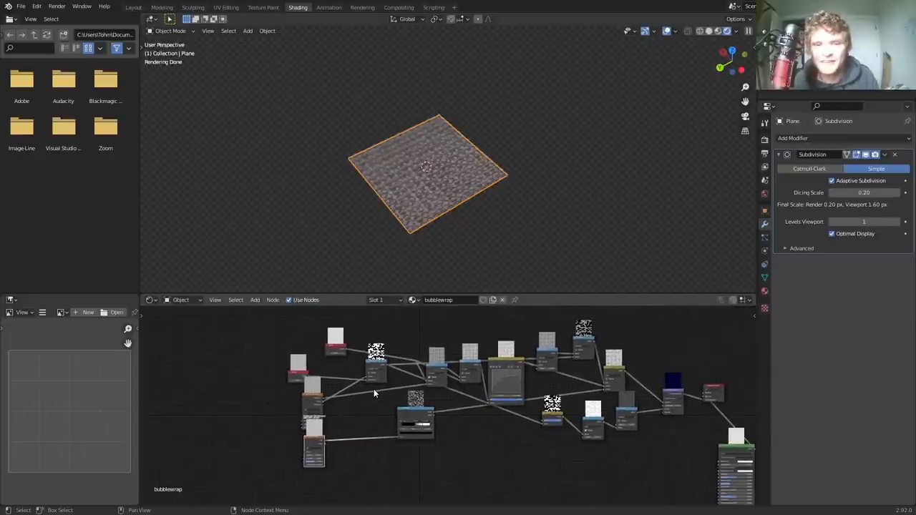
Box-select the whole bubble wrap node setup to tidy it.
drag(372, 394, 286, 432)
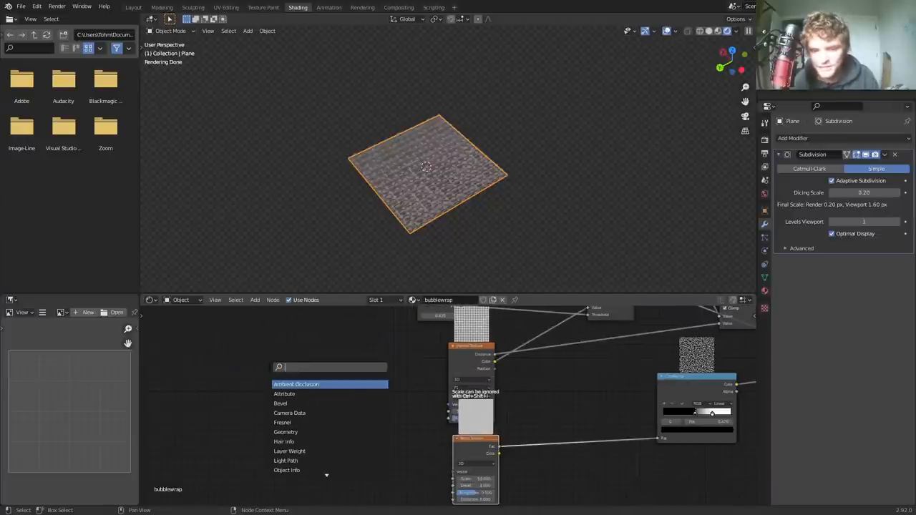
click(296, 384)
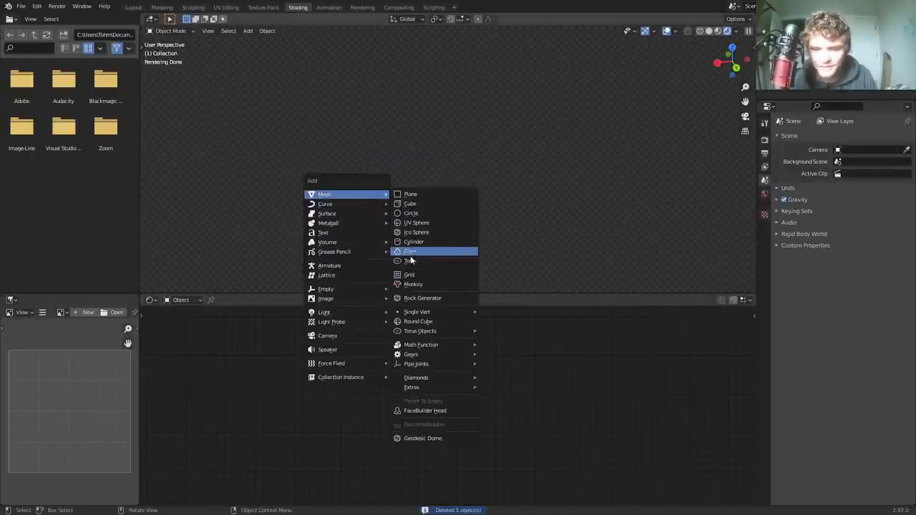
Add a torus, give it a Subdivision Surface modifier and assign the bubblewrap material.
click(408, 260)
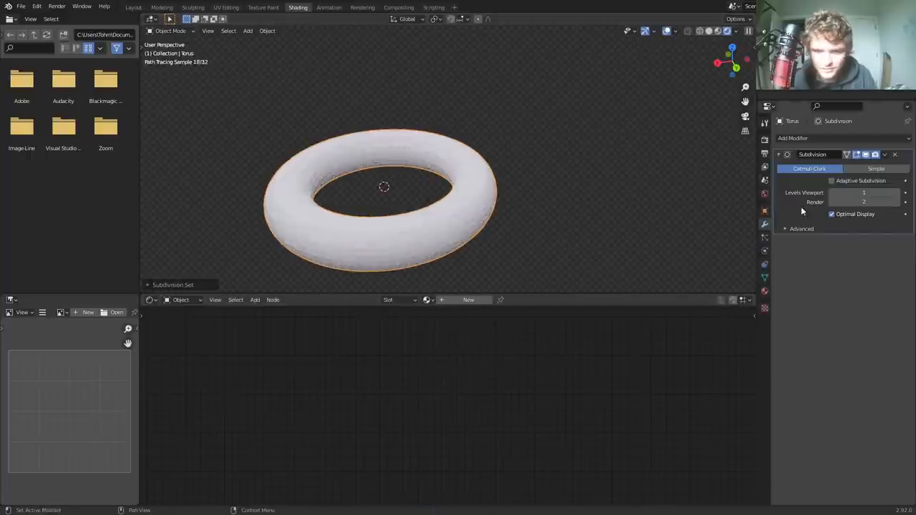
click(793, 138)
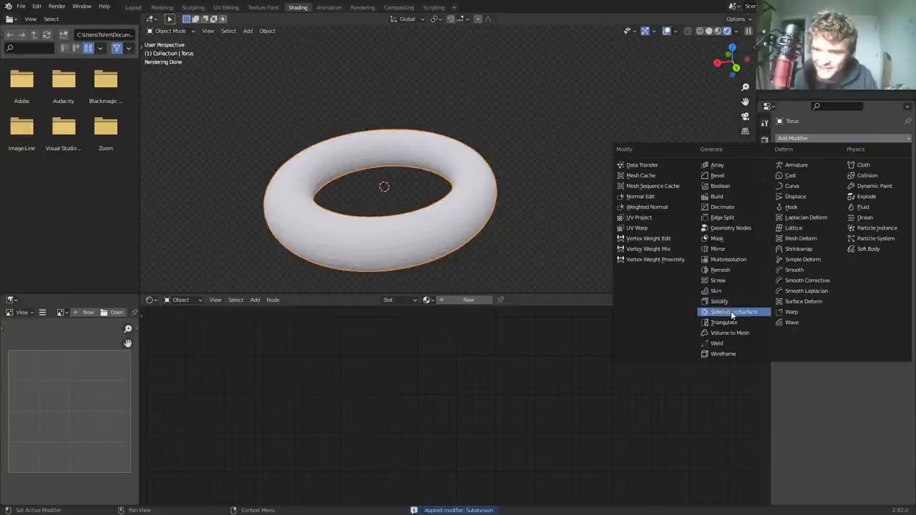
click(733, 312)
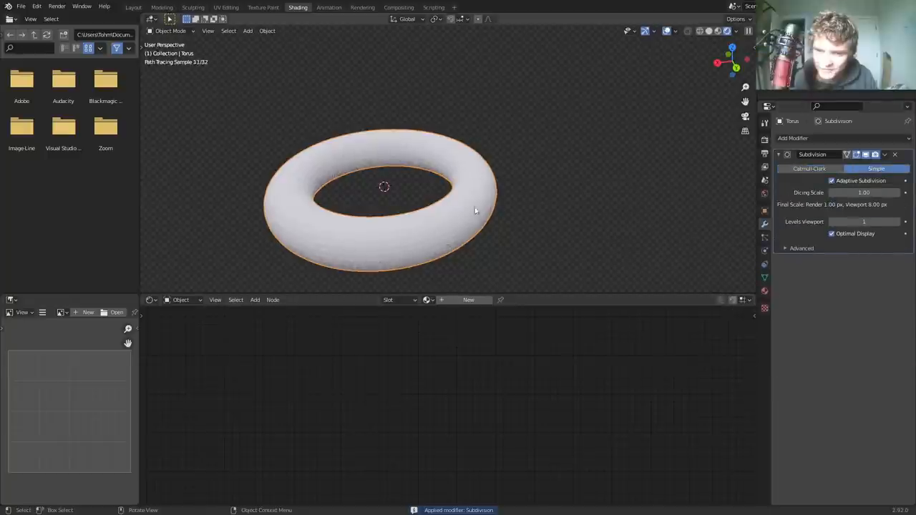
click(427, 300)
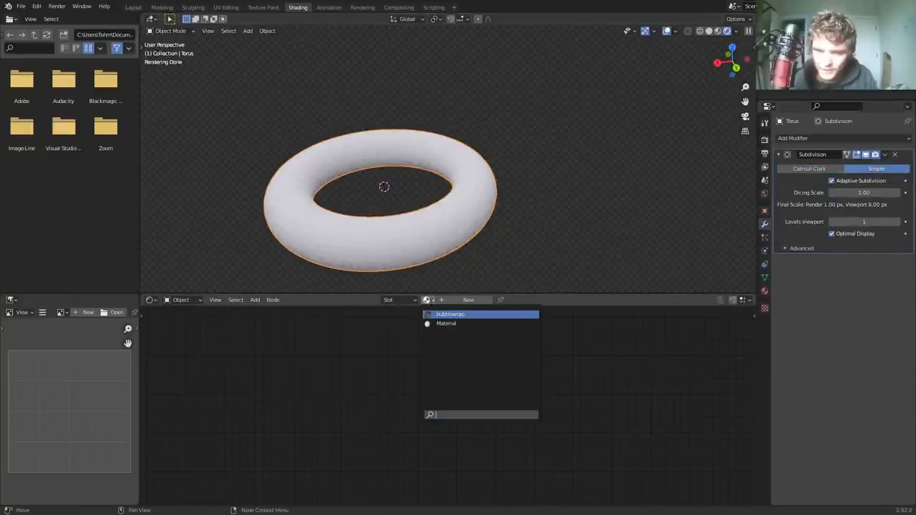
click(450, 314)
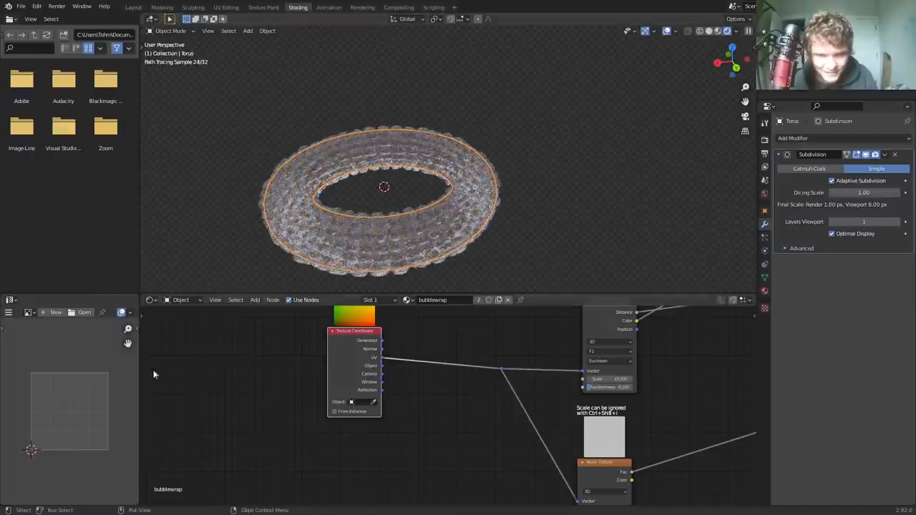
Toggle Edit Mode on the torus, then reopen the recent bubblewrap file without saving changes.
key(Tab)
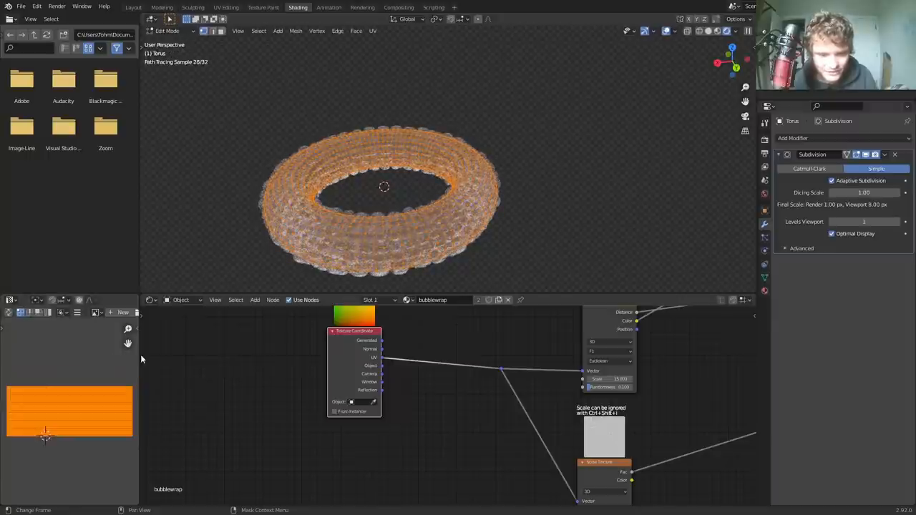
key(s)
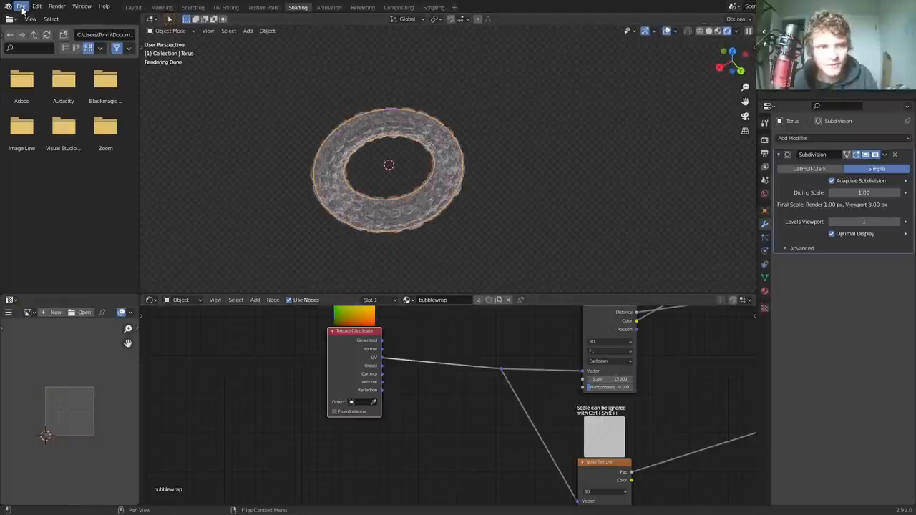
click(20, 6)
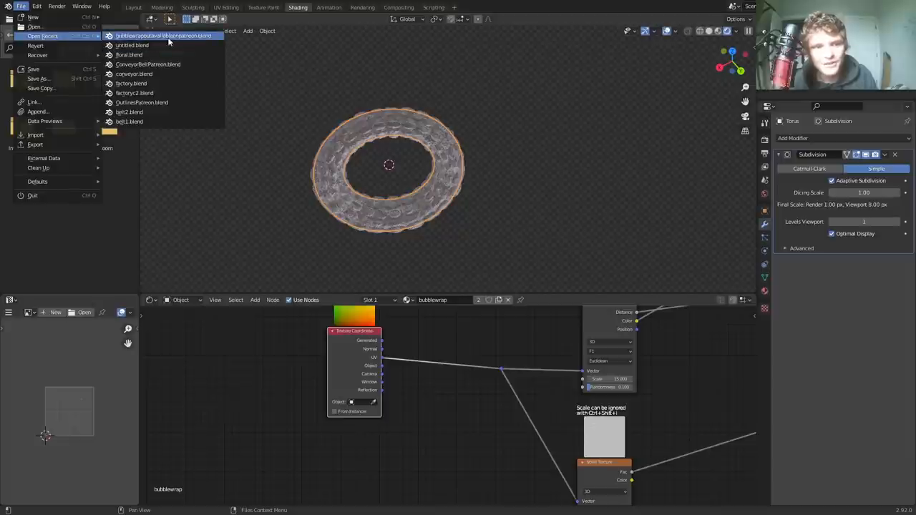
click(163, 36)
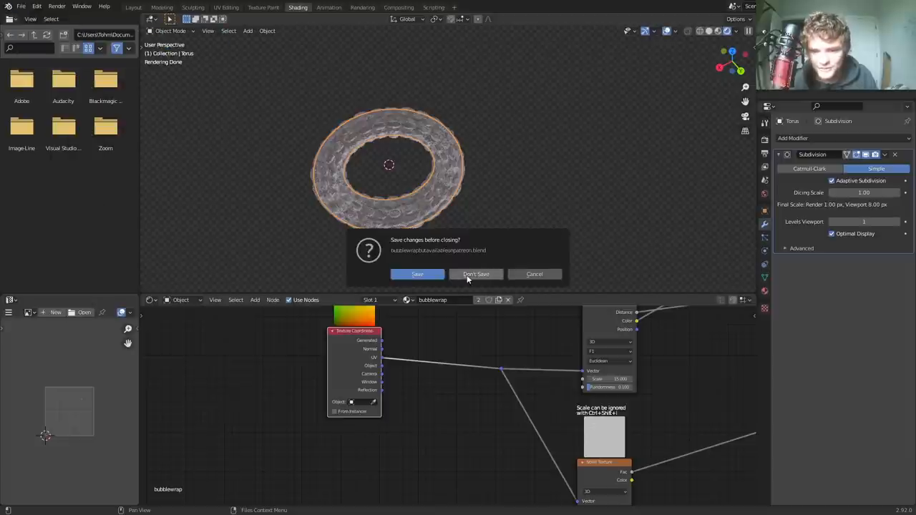
click(475, 275)
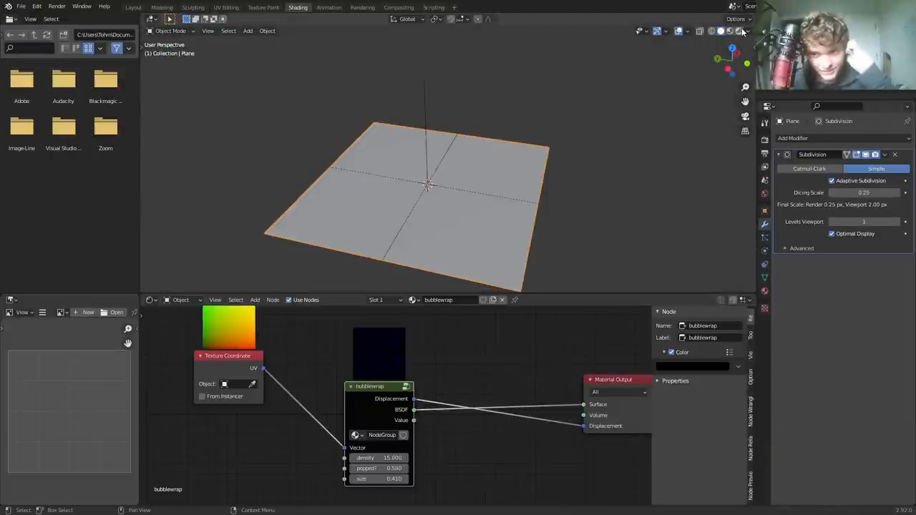